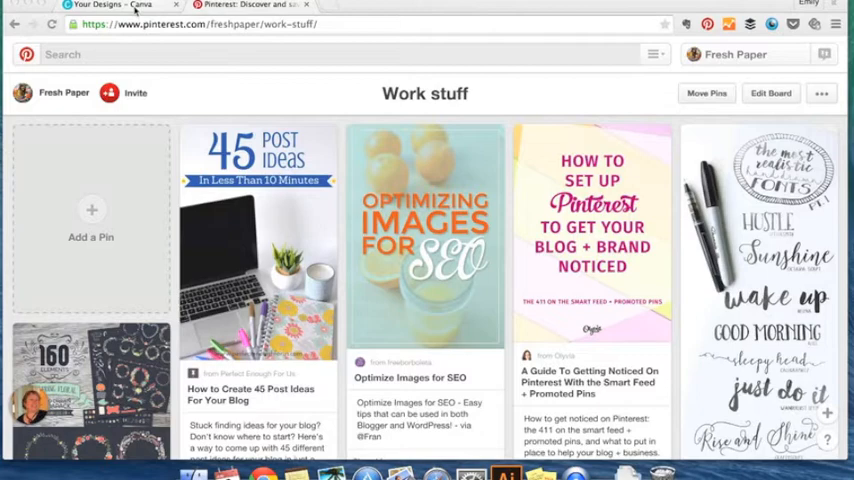
- Switch from the Pinterest board to the Canva designs page
click(110, 8)
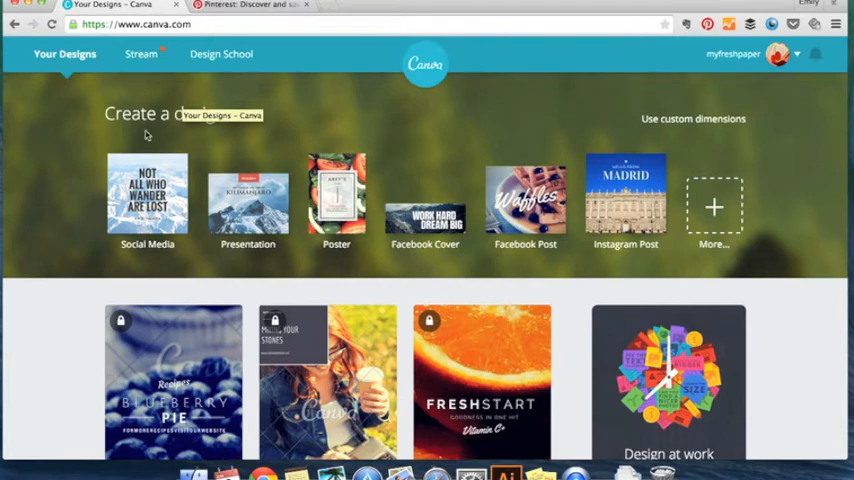
mouse_move(336, 138)
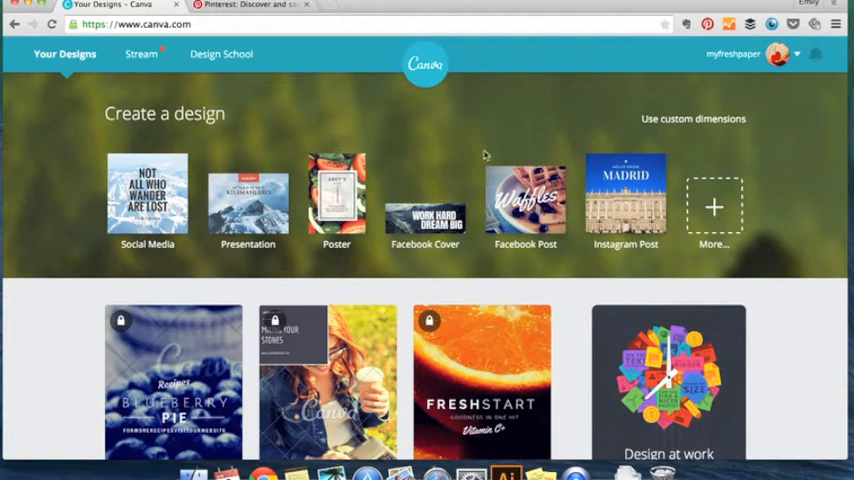
mouse_move(146, 192)
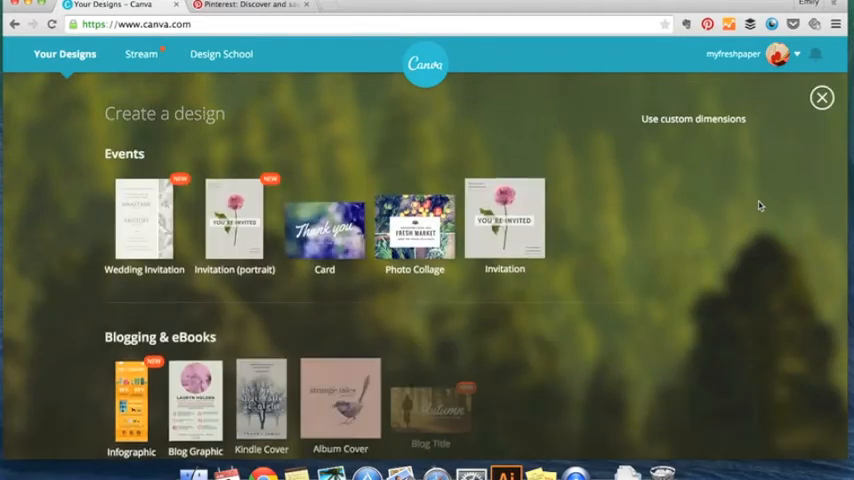
- Start a new blank Pinterest Graphic design from the Social Media Posts section
scroll(down, 3)
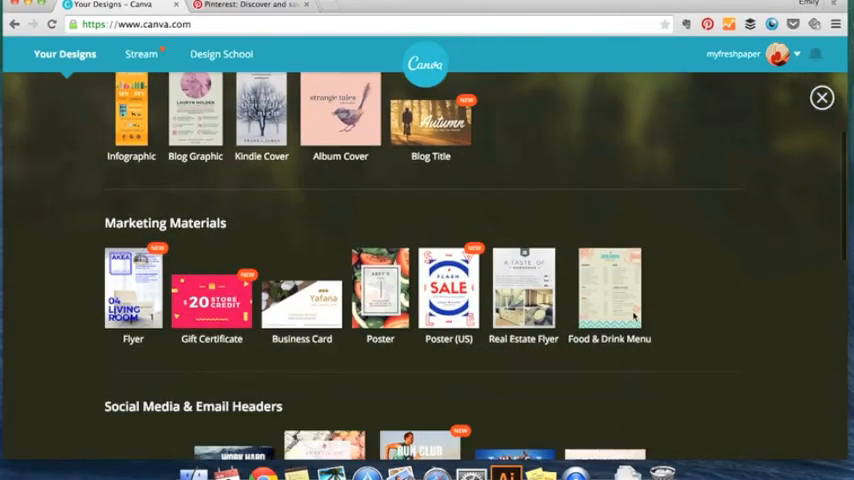
scroll(down, 3)
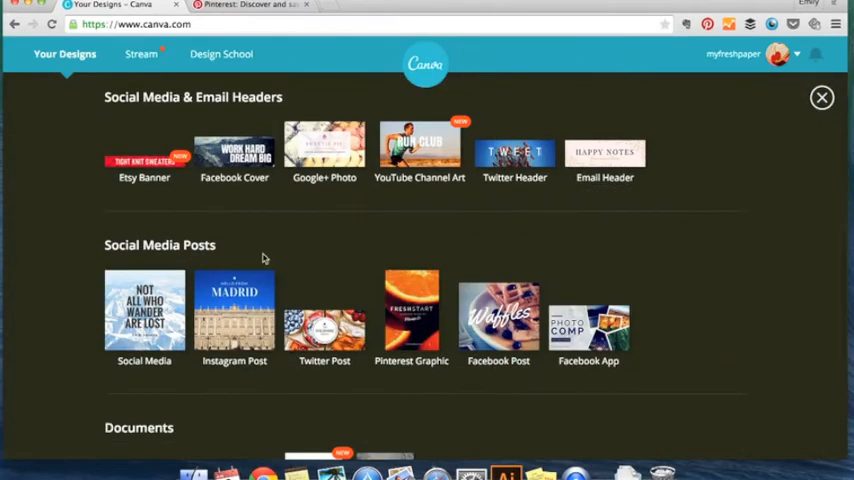
mouse_move(412, 310)
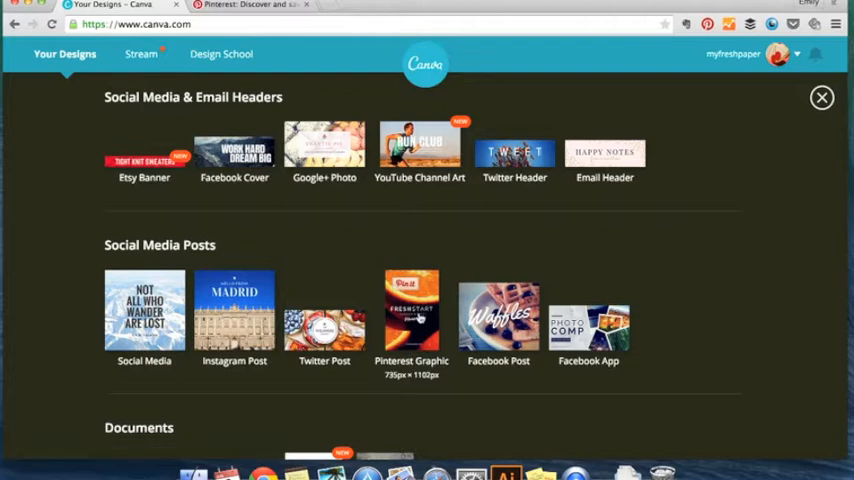
click(412, 310)
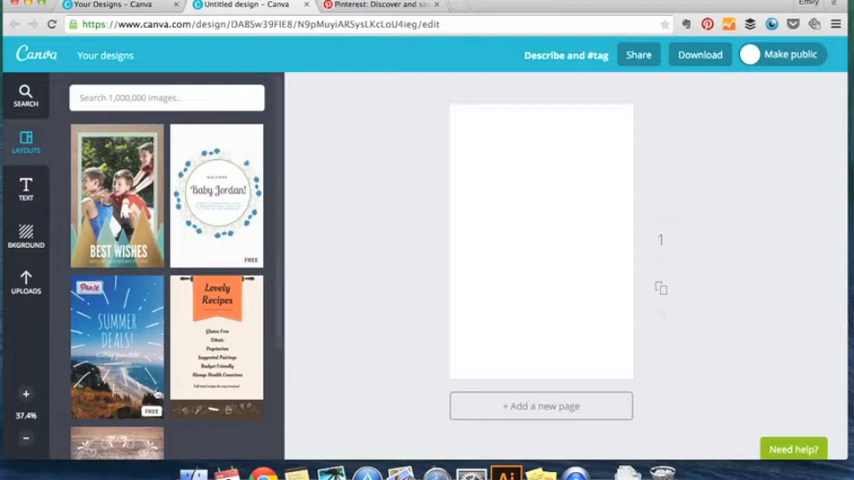
scroll(down, 3)
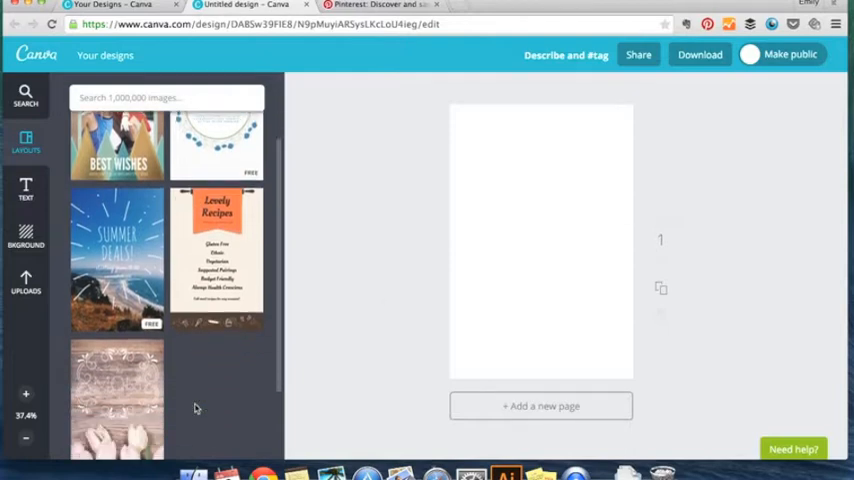
scroll(down, 3)
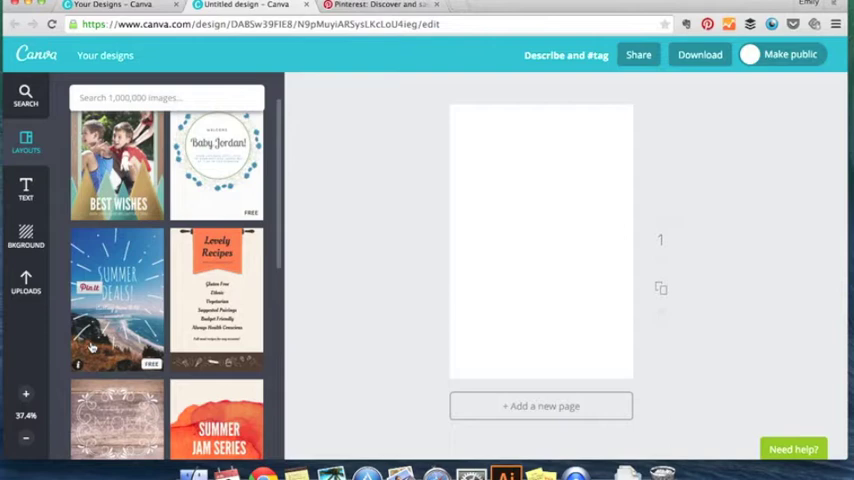
scroll(down, 3)
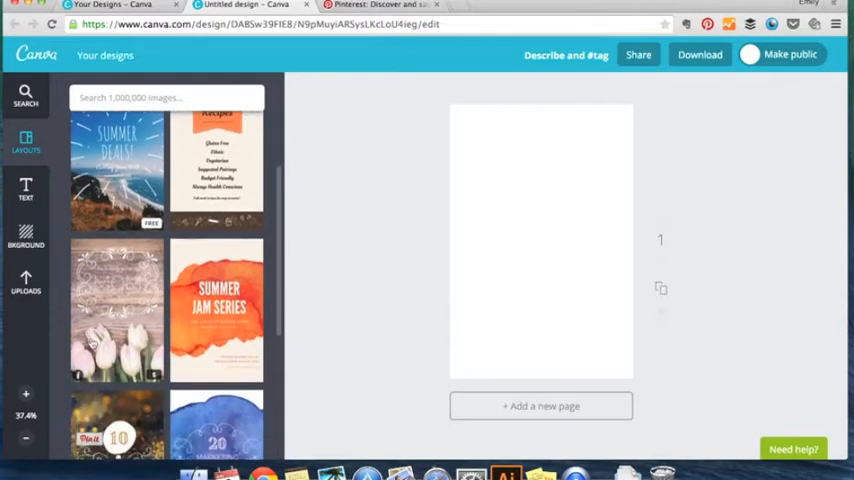
scroll(down, 3)
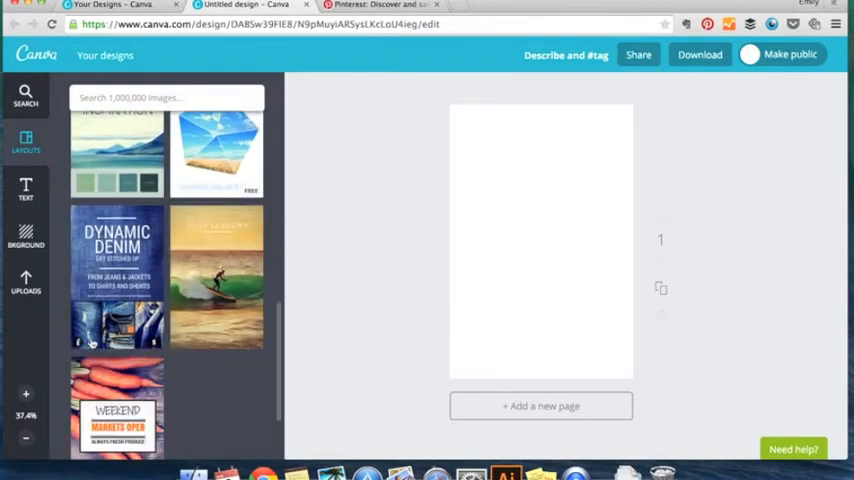
scroll(down, 3)
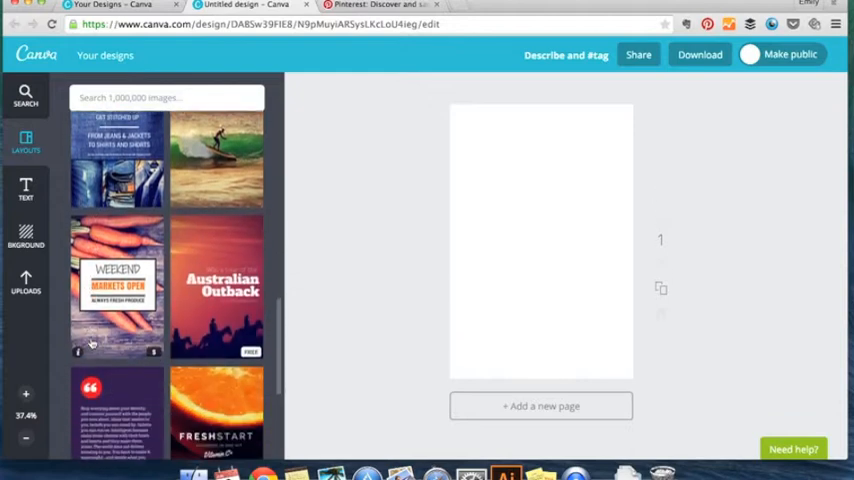
scroll(down, 3)
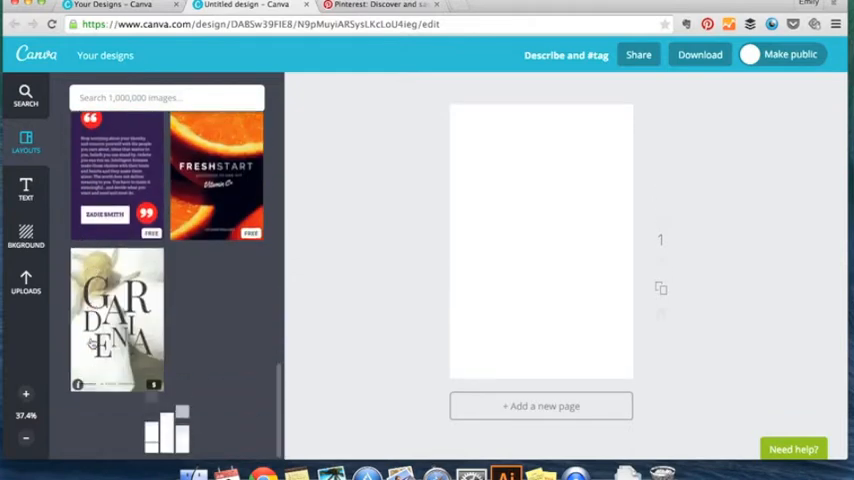
scroll(down, 3)
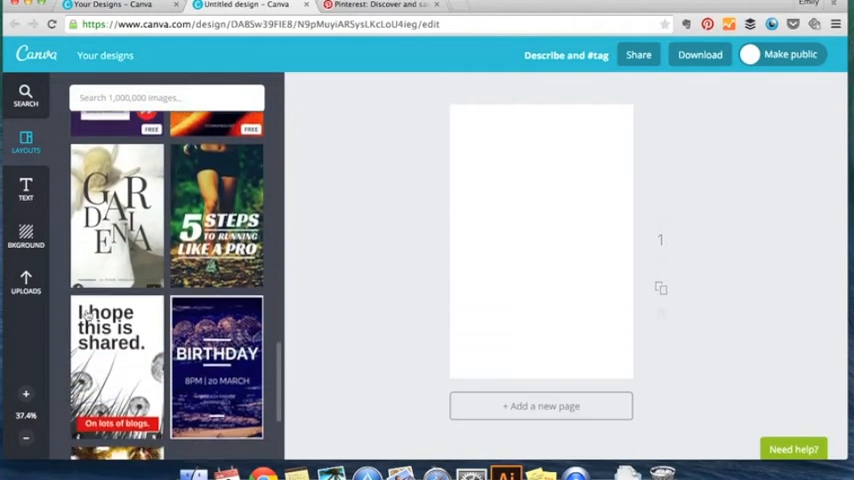
scroll(down, 3)
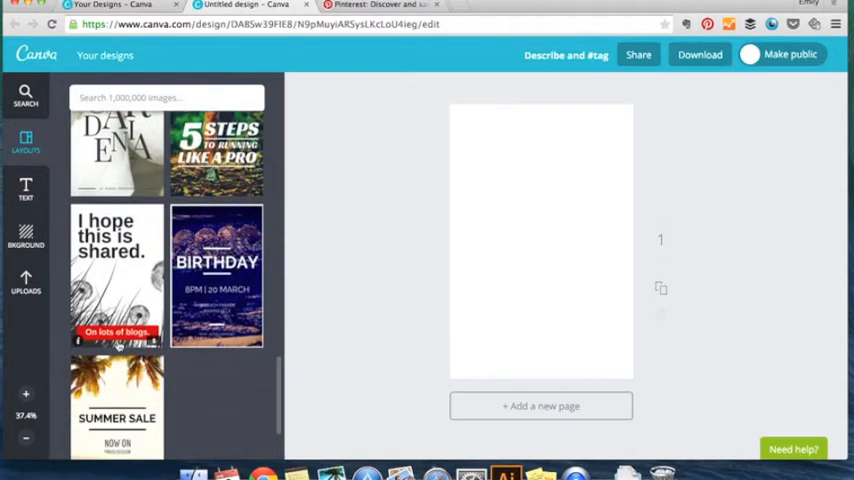
scroll(down, 3)
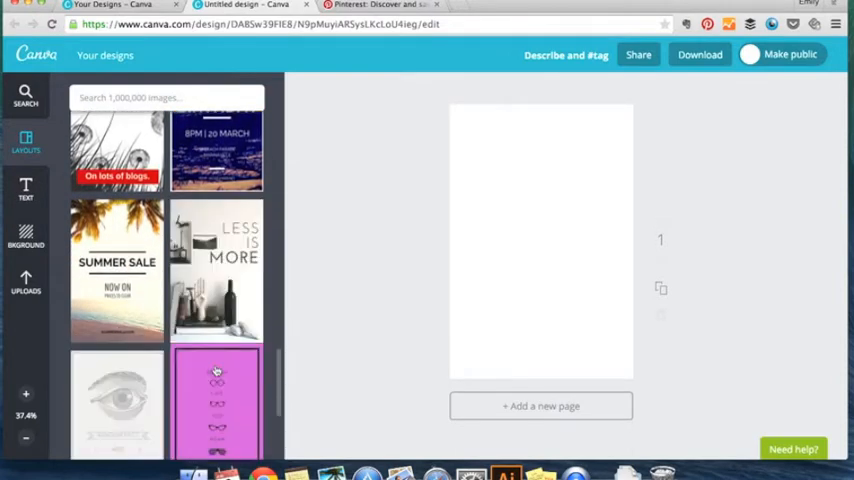
scroll(down, 3)
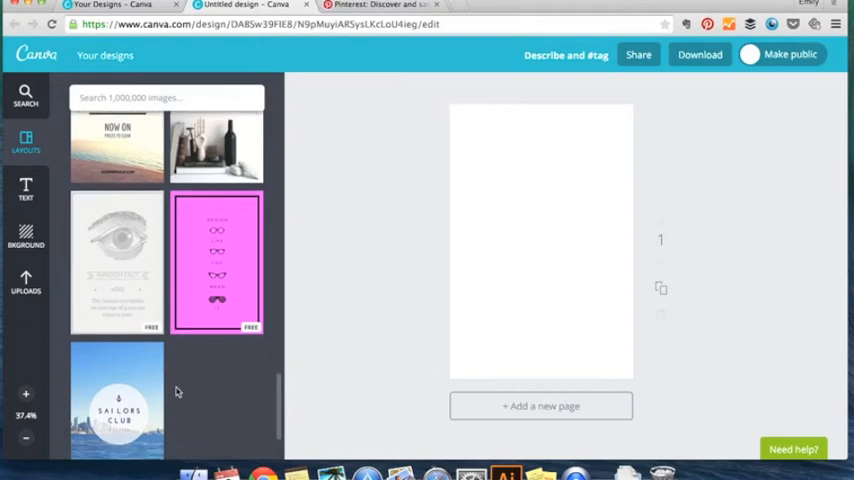
scroll(down, 3)
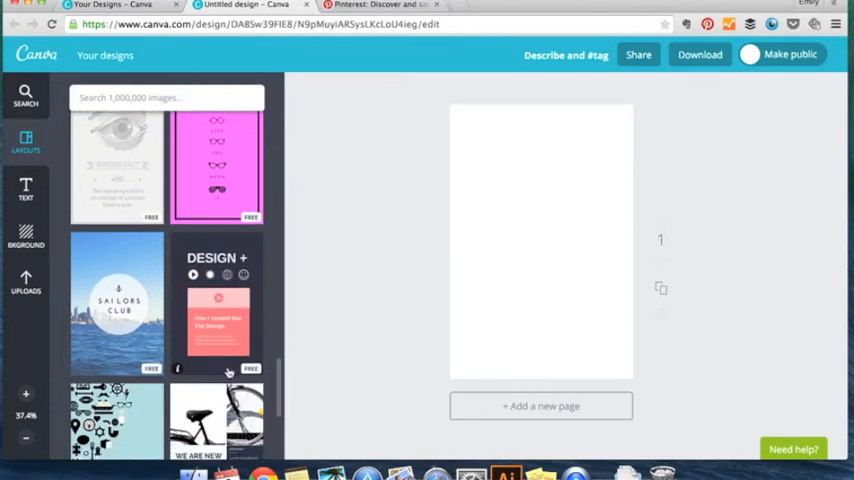
scroll(down, 3)
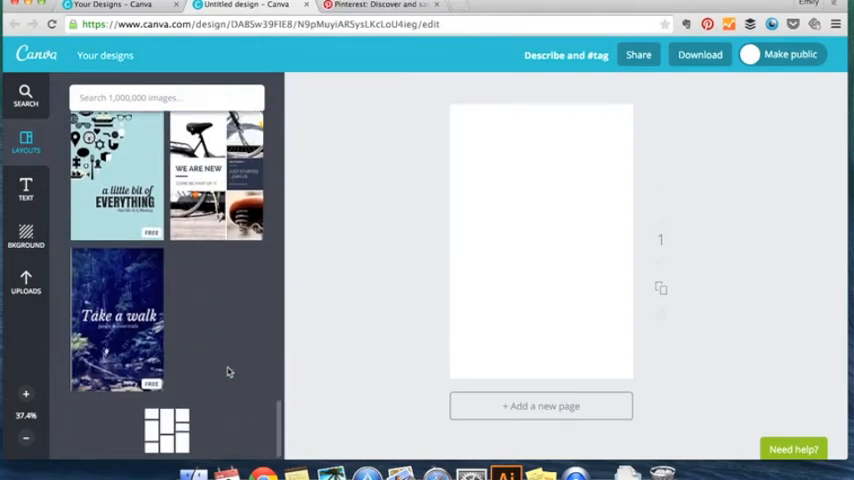
scroll(down, 3)
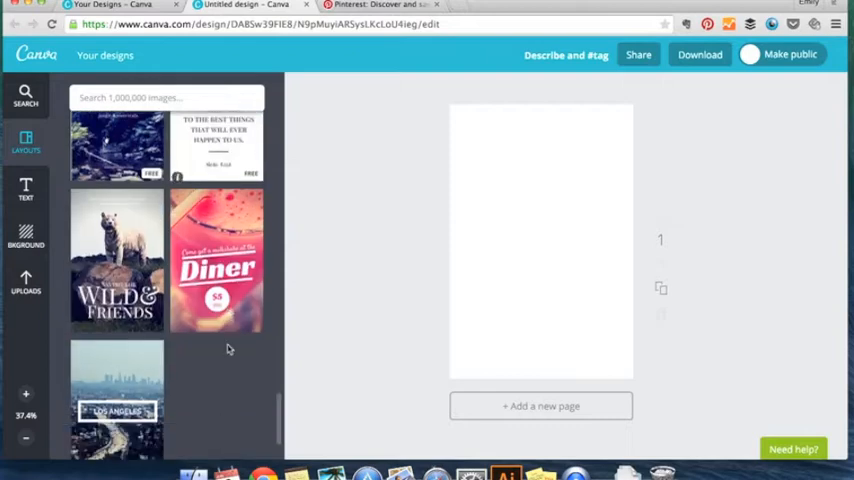
scroll(down, 3)
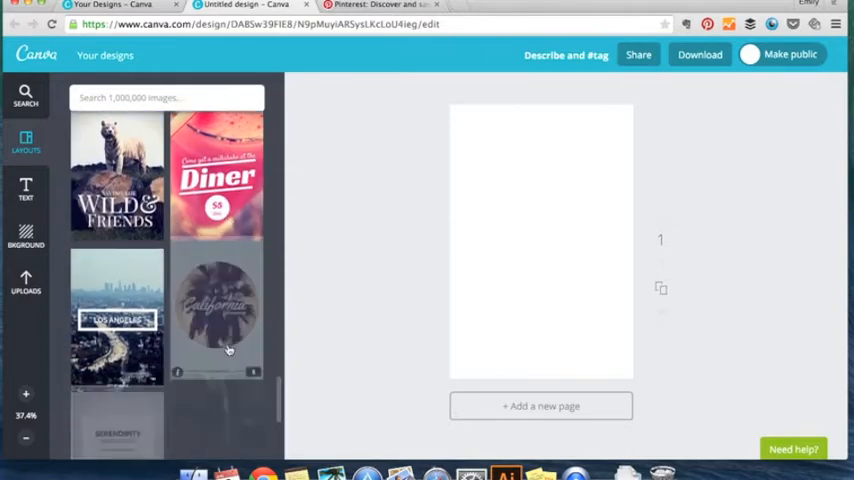
scroll(down, 3)
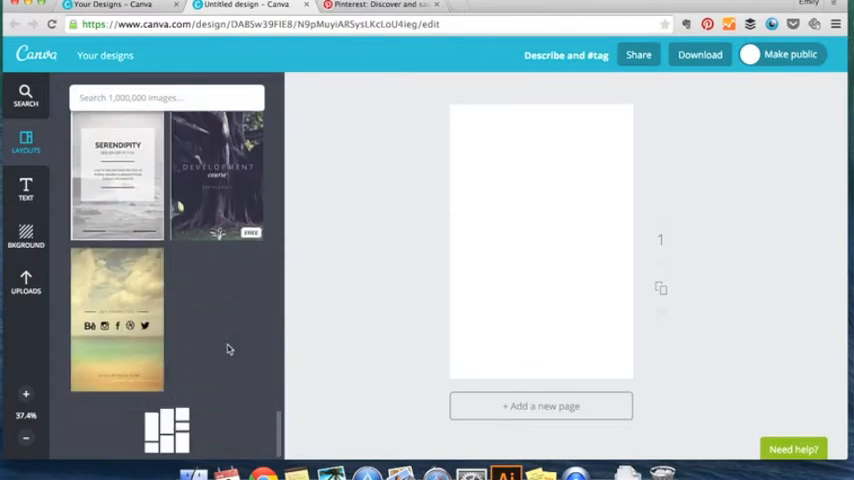
scroll(down, 3)
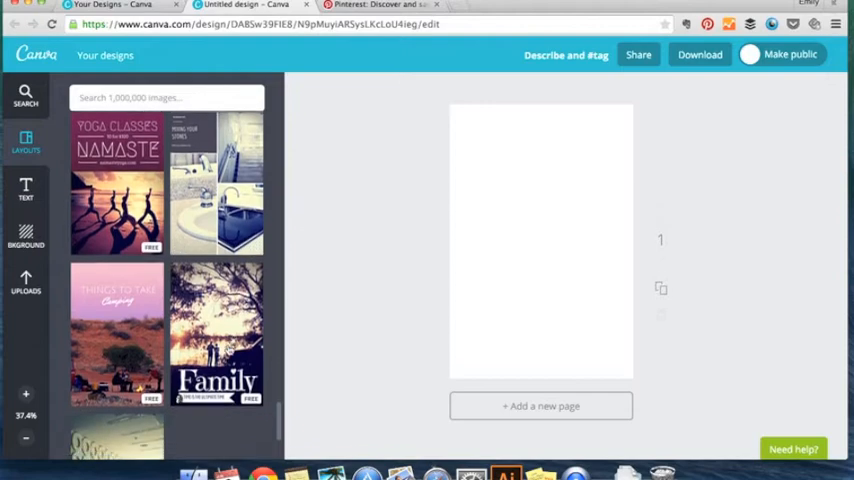
scroll(down, 3)
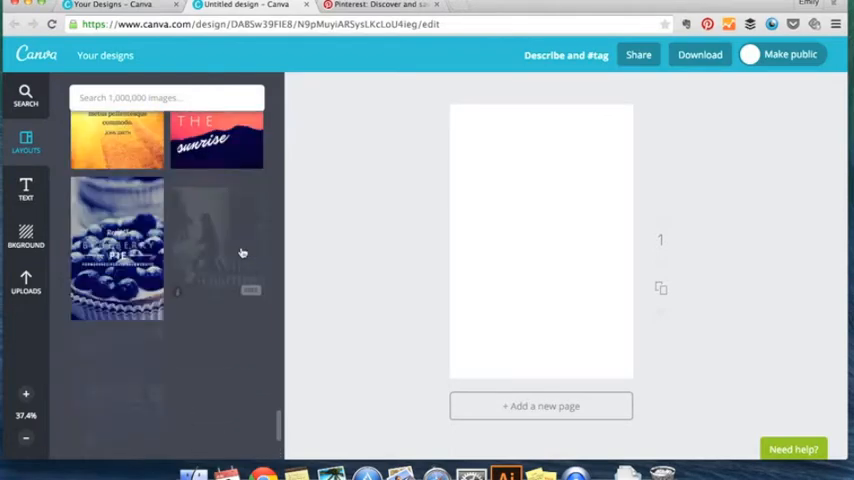
- Apply the blueberry pie recipe layout to the Pinterest Graphic page
click(116, 248)
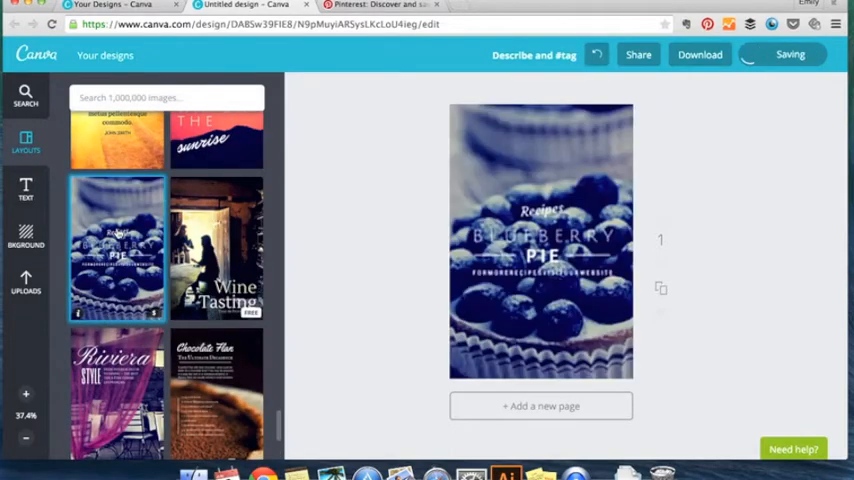
click(540, 240)
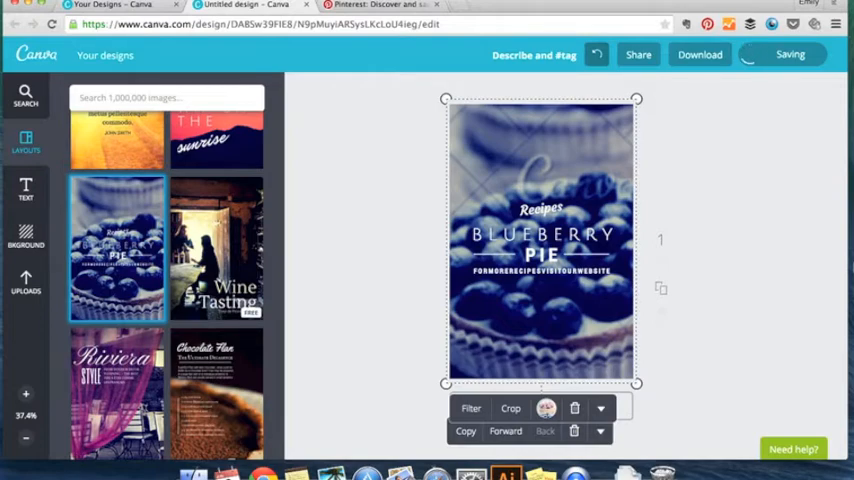
mouse_move(620, 118)
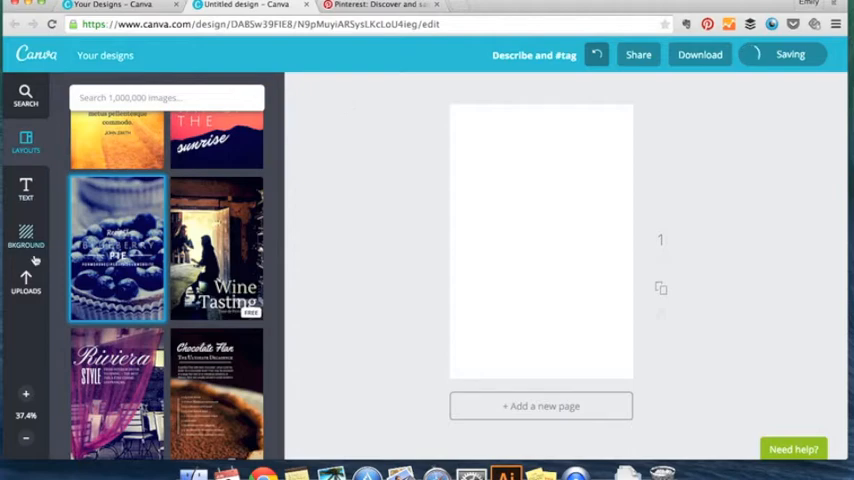
- Upload a JPG photo from the computer into the Uploads image library
click(28, 282)
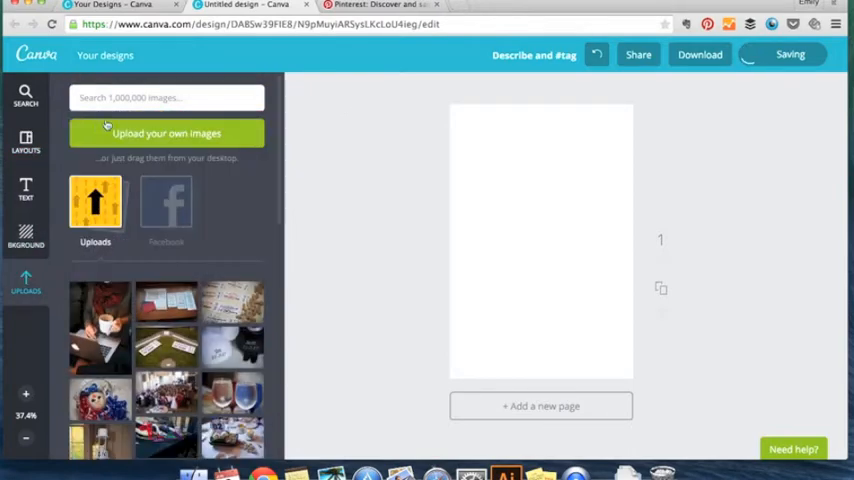
click(166, 132)
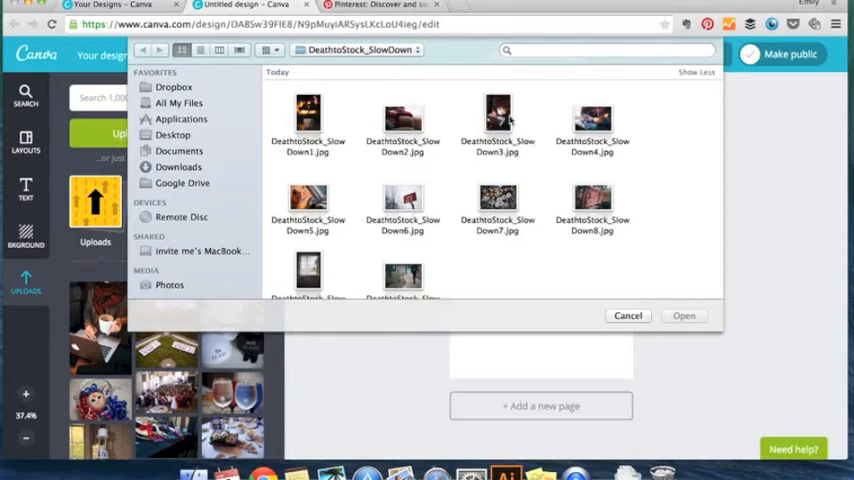
click(496, 116)
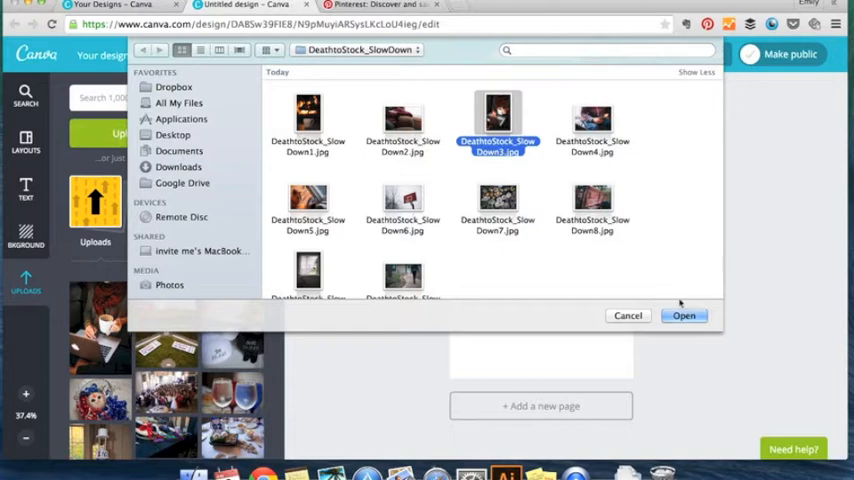
click(684, 316)
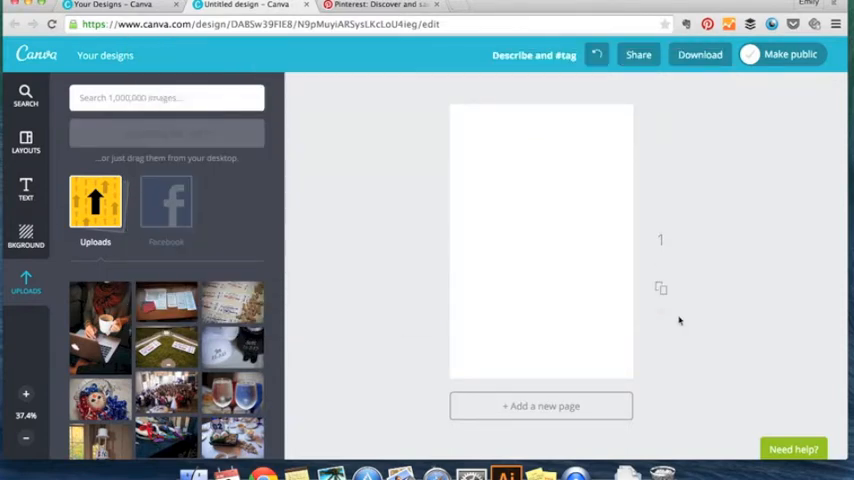
mouse_move(612, 238)
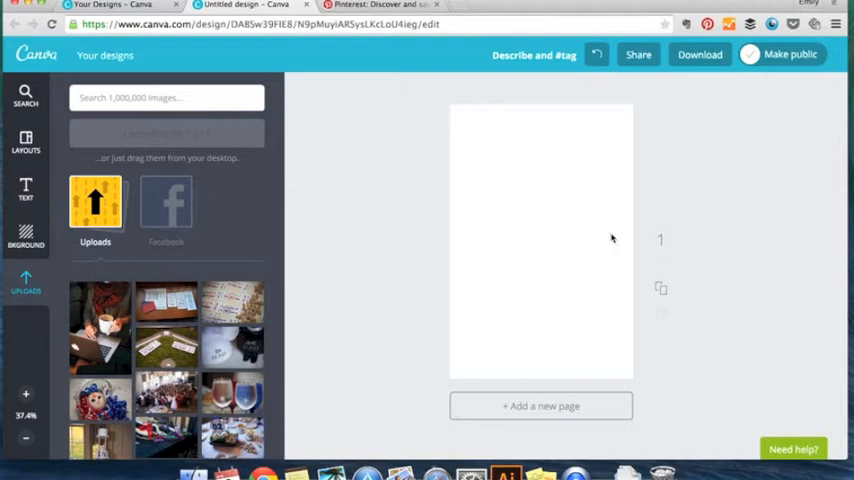
mouse_move(536, 216)
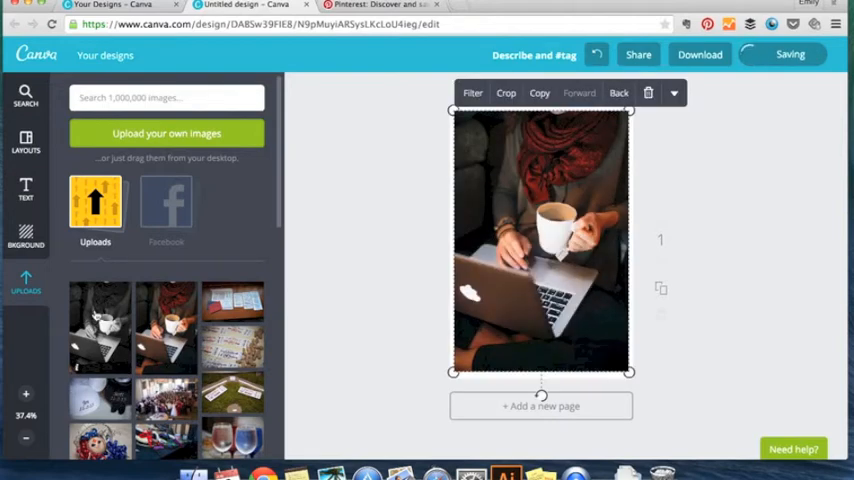
mouse_move(360, 378)
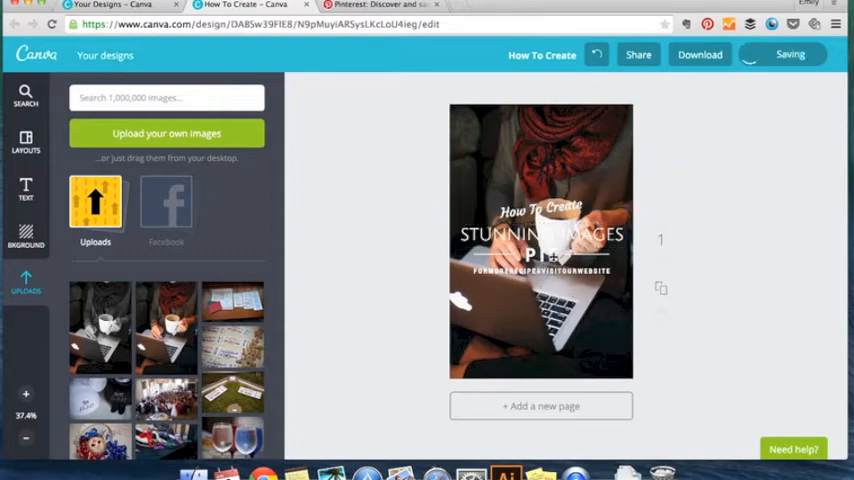
- Select the heading text over the photo to restyle it
click(540, 252)
text(FOR)
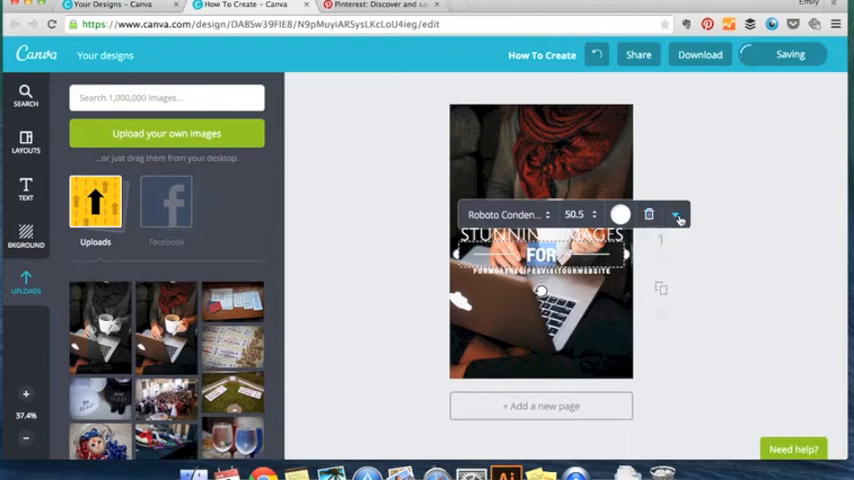
- Widen the letter spacing of the STUNNING IMAGES heading via Text spacing
click(678, 216)
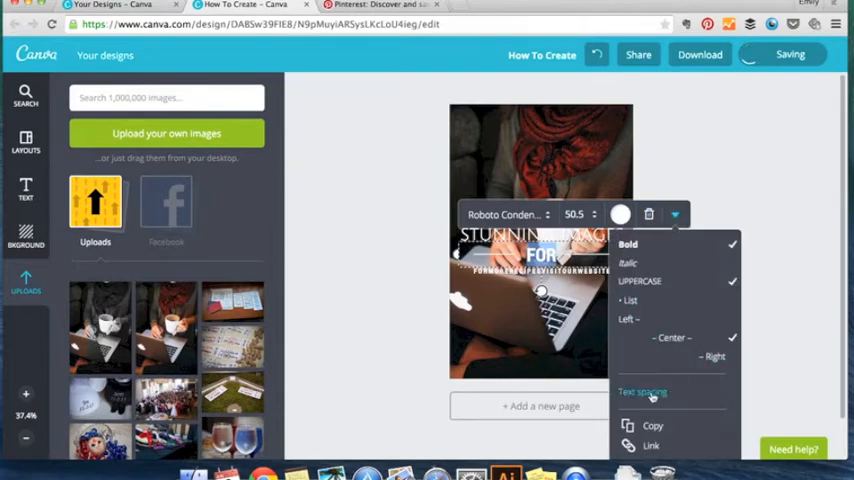
click(648, 392)
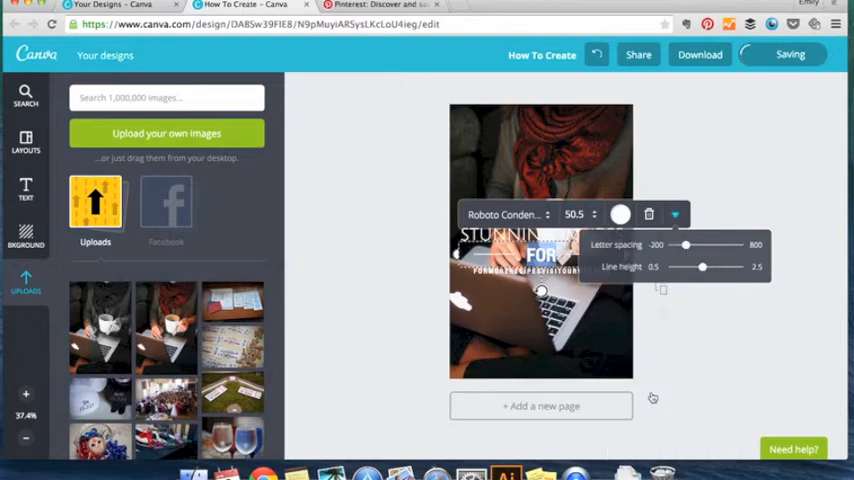
drag(684, 244, 692, 244)
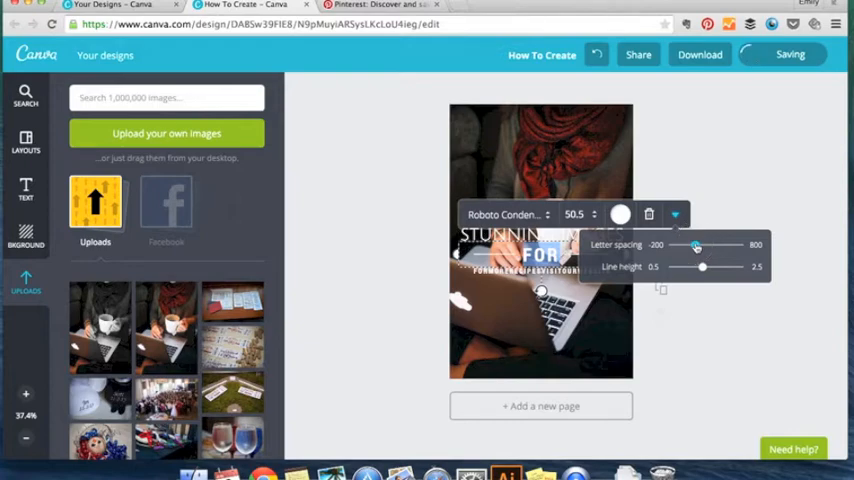
click(716, 178)
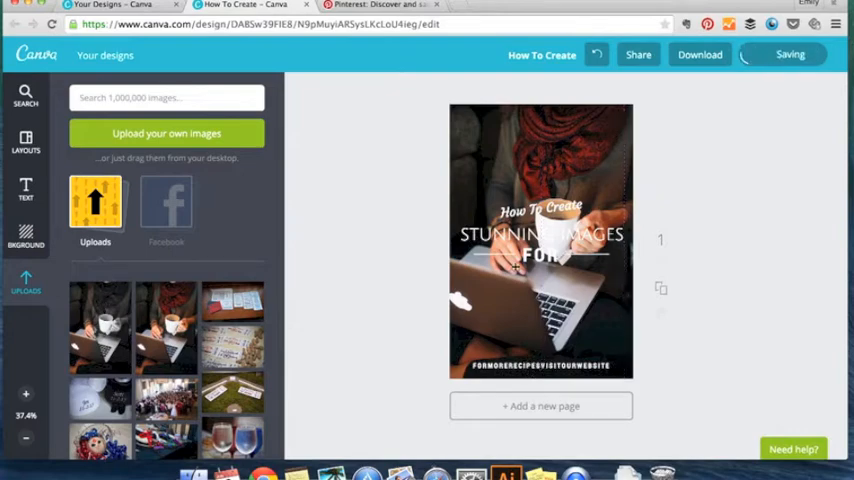
mouse_move(560, 290)
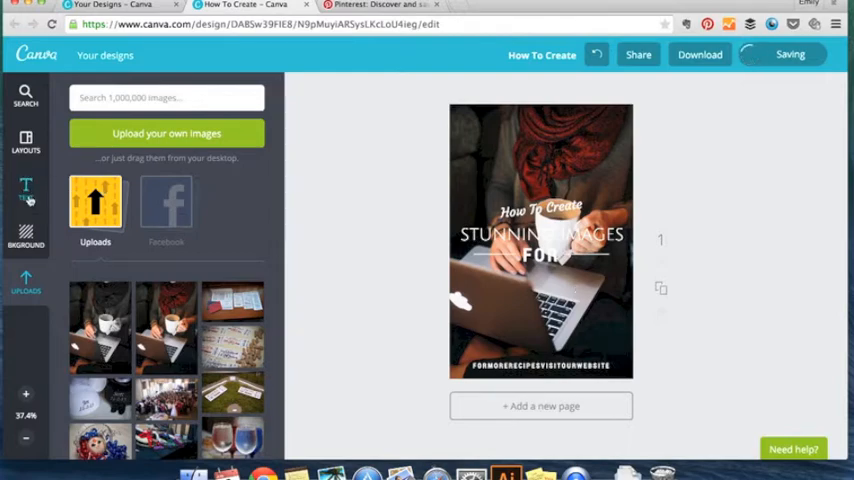
- Add a new text box reading PINTEREST and position it under FOR
click(26, 188)
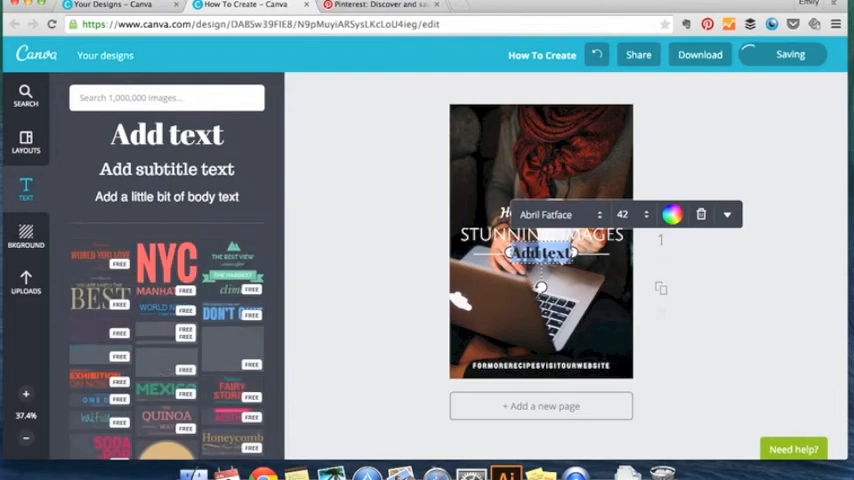
click(24, 282)
text(FOR PINTEREST)
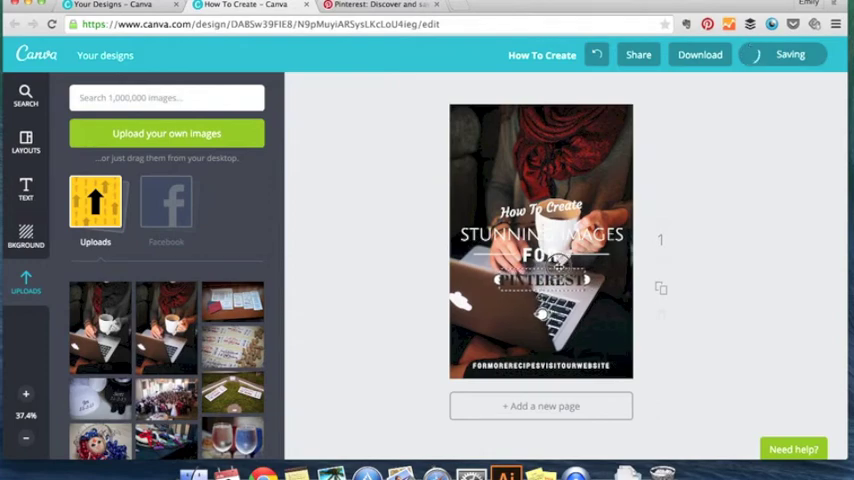
click(540, 236)
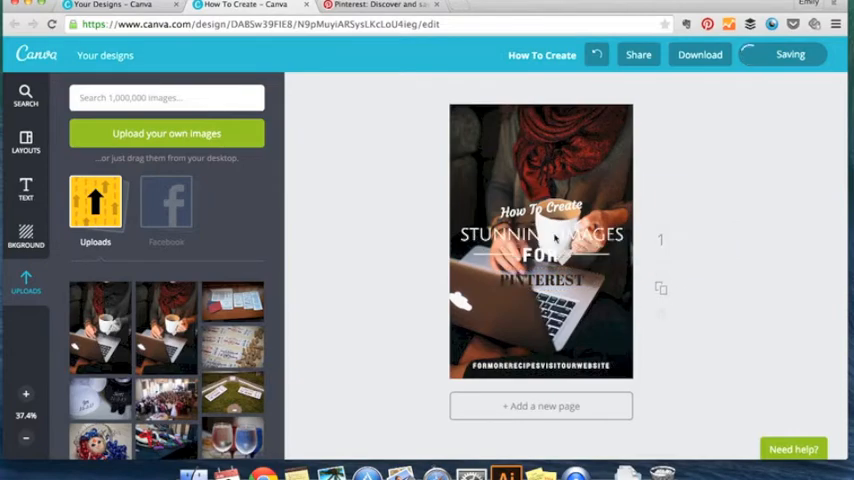
click(540, 236)
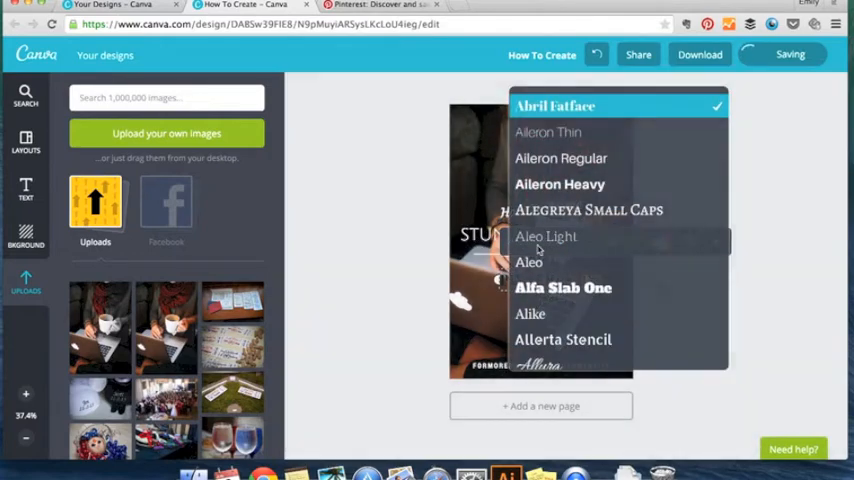
- Set PINTEREST in Julius Sans One, coloured white and enlarged to size 56
scroll(down, 3)
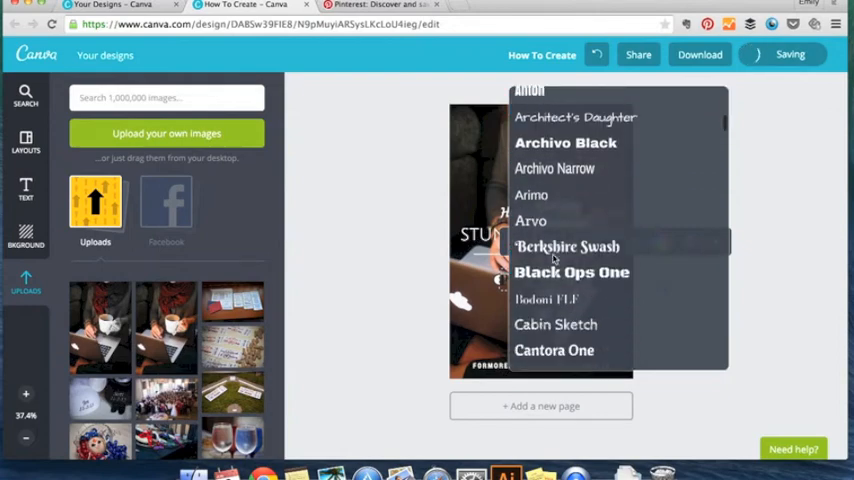
scroll(down, 3)
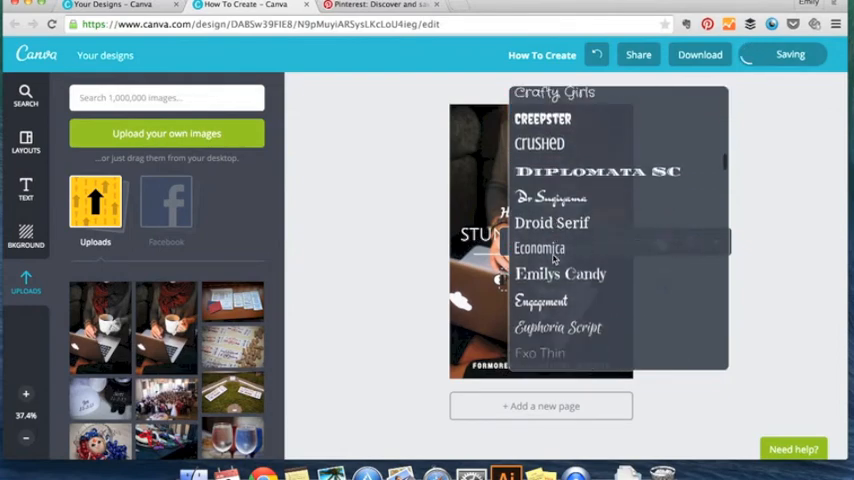
scroll(down, 3)
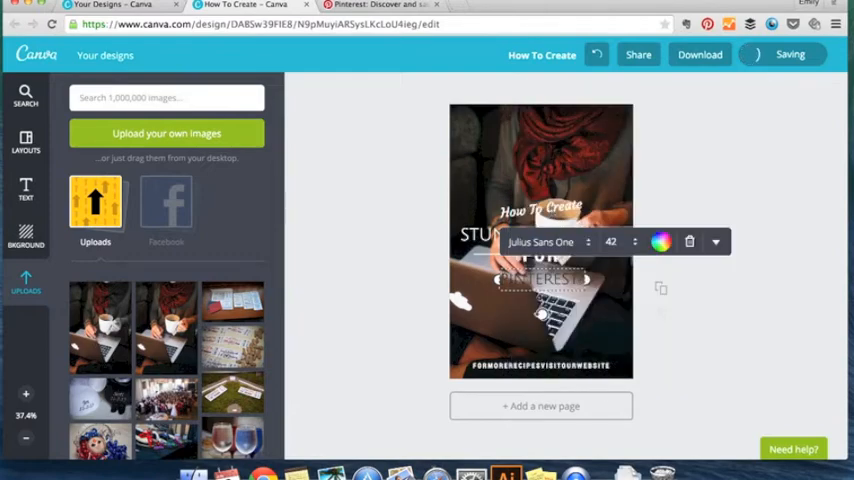
click(660, 240)
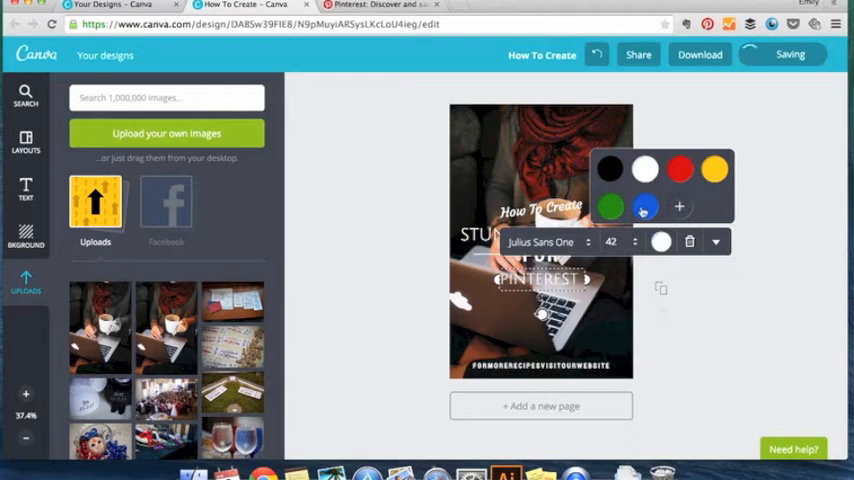
click(634, 242)
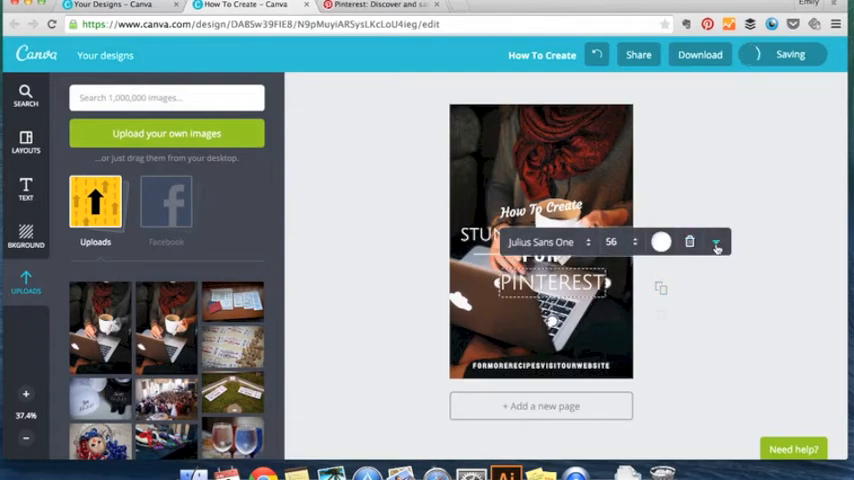
click(716, 242)
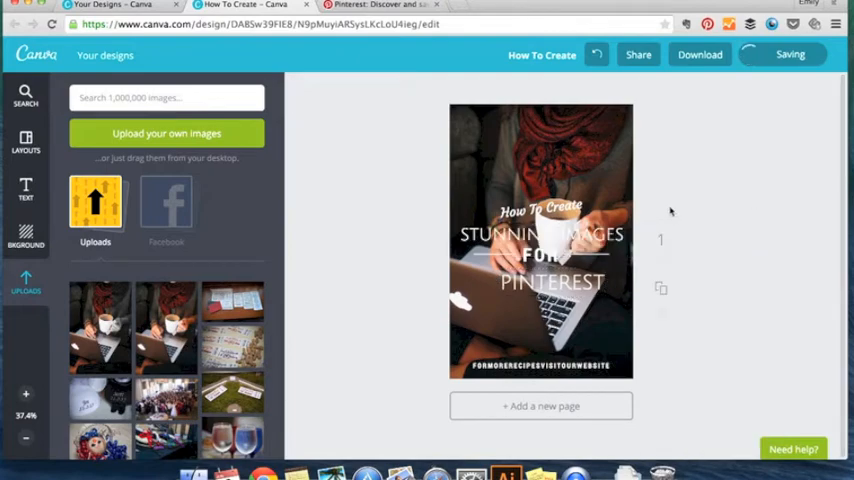
mouse_move(558, 284)
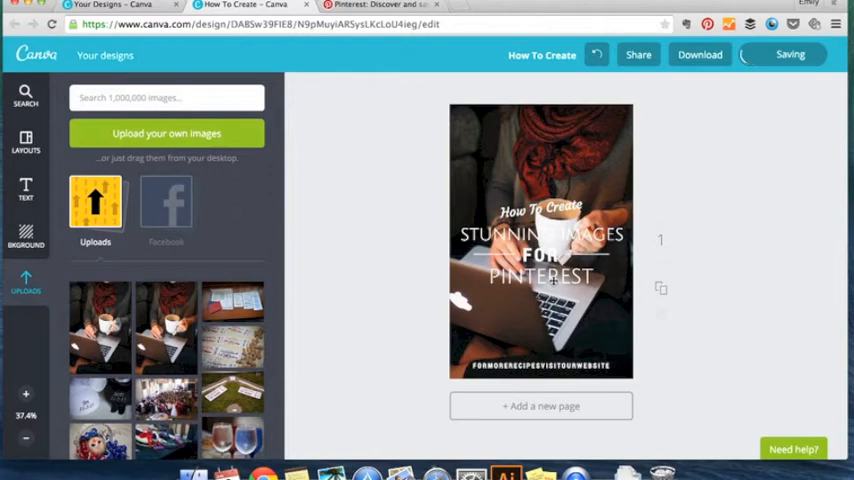
mouse_move(436, 252)
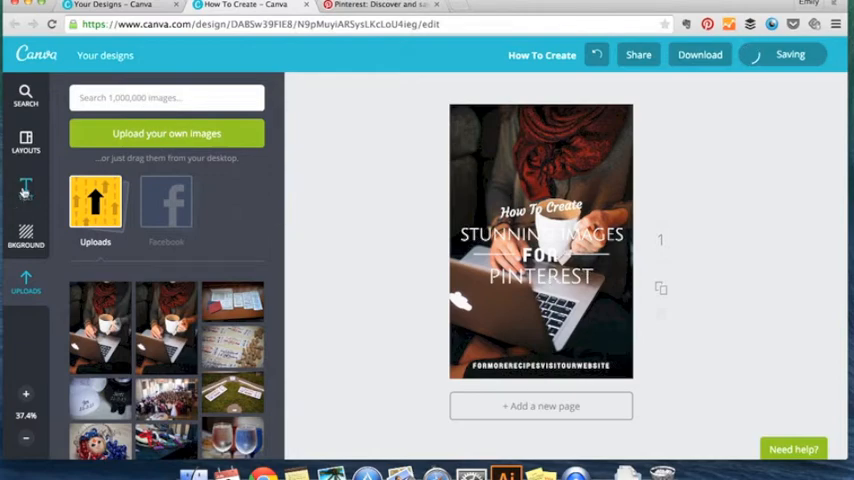
- Add a centred text line reading 'using Canva' below PINTEREST
click(26, 188)
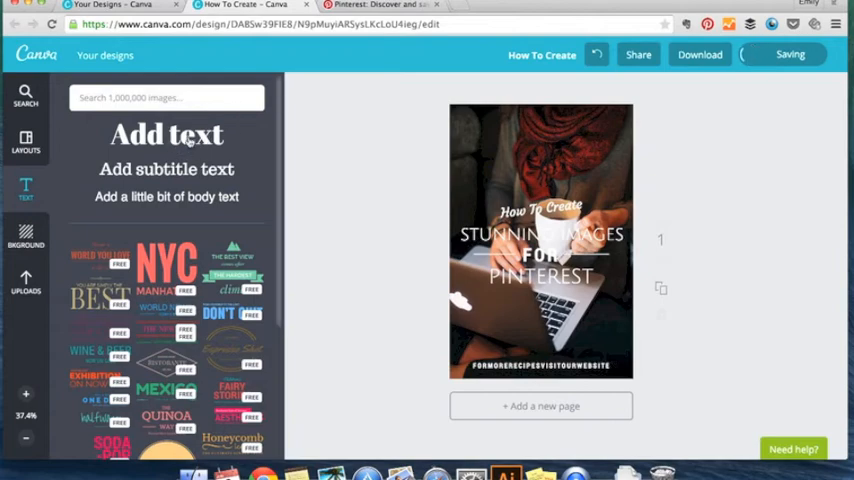
click(166, 136)
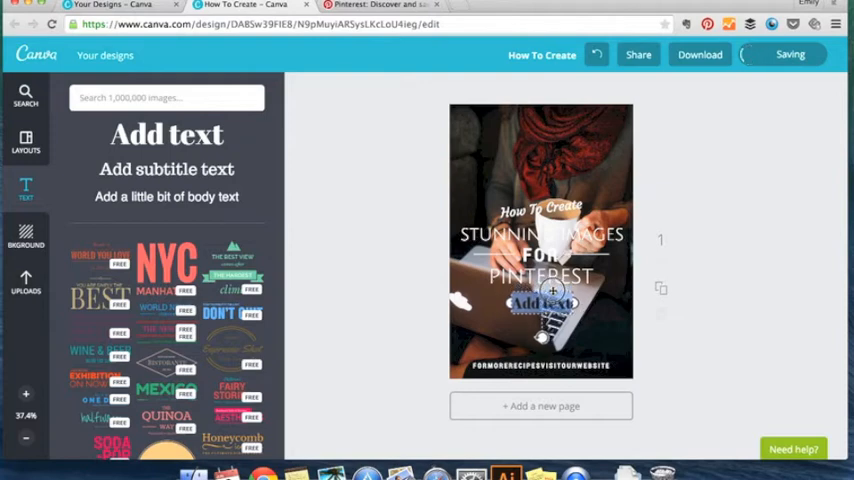
click(540, 304)
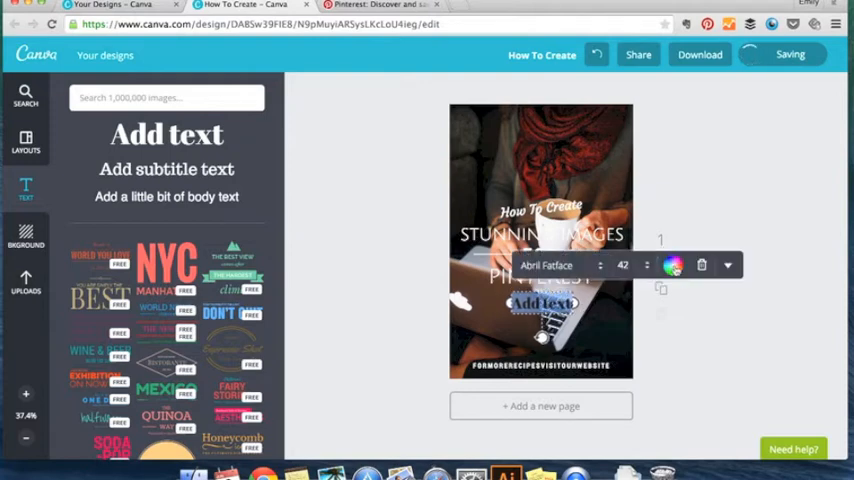
click(672, 266)
text(using Canva)
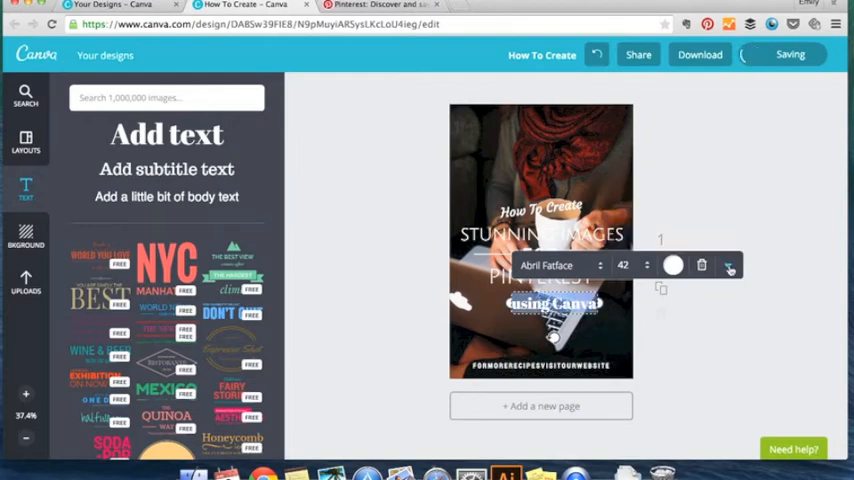
click(728, 266)
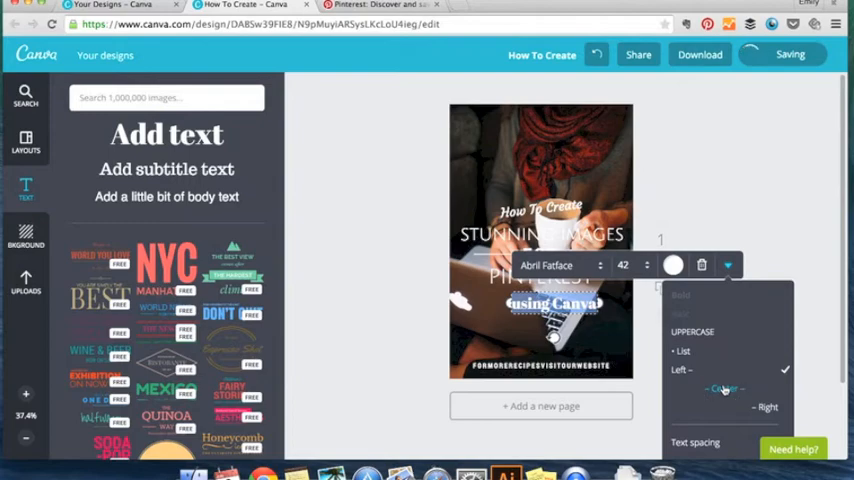
click(724, 384)
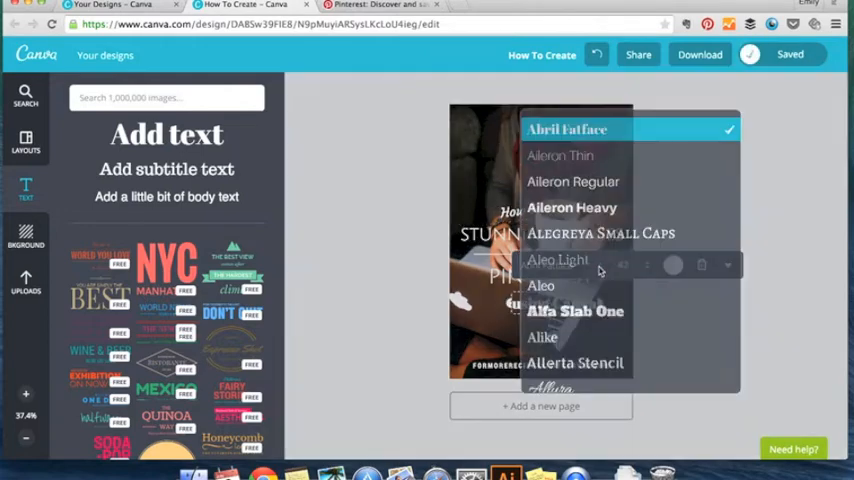
- Set the 'using Canva' line in Courgette script and pick a larger font size
scroll(down, 3)
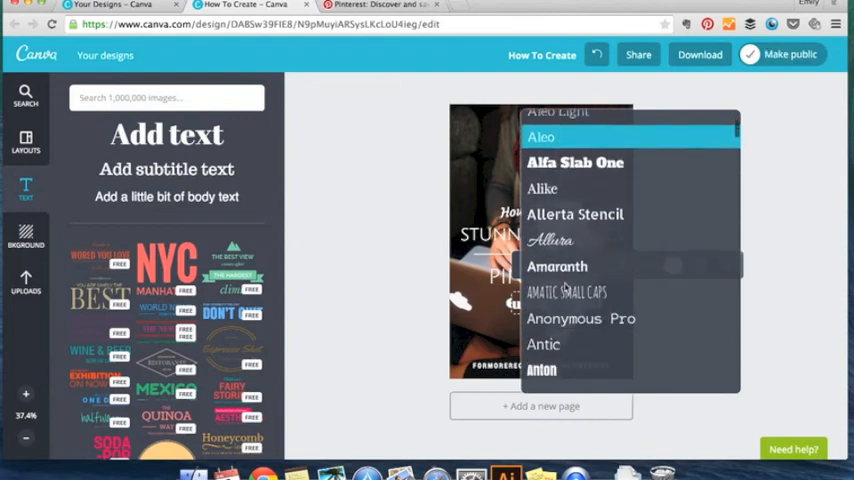
scroll(down, 3)
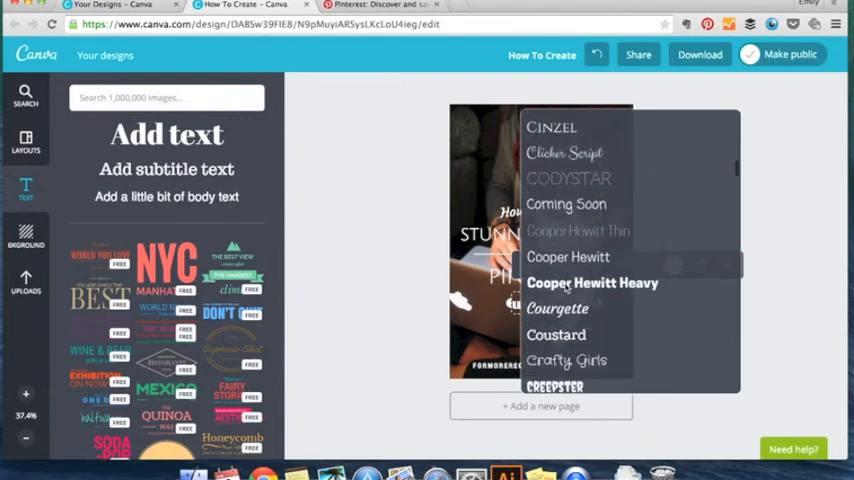
click(558, 308)
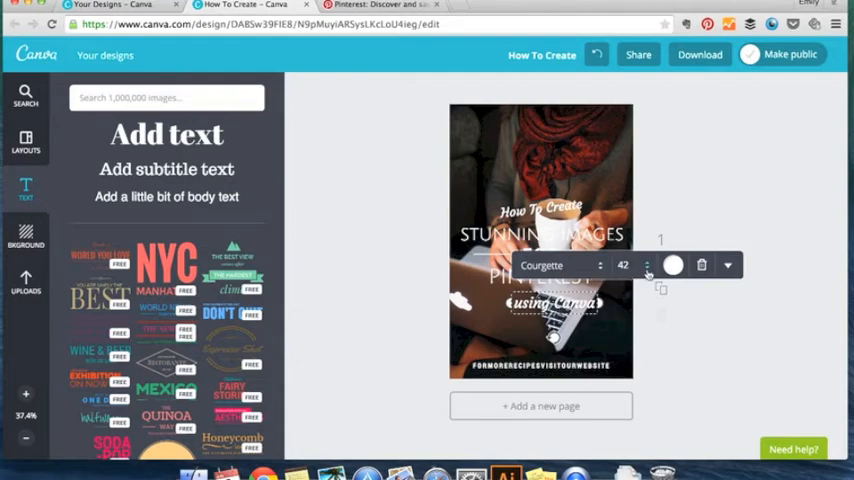
click(644, 266)
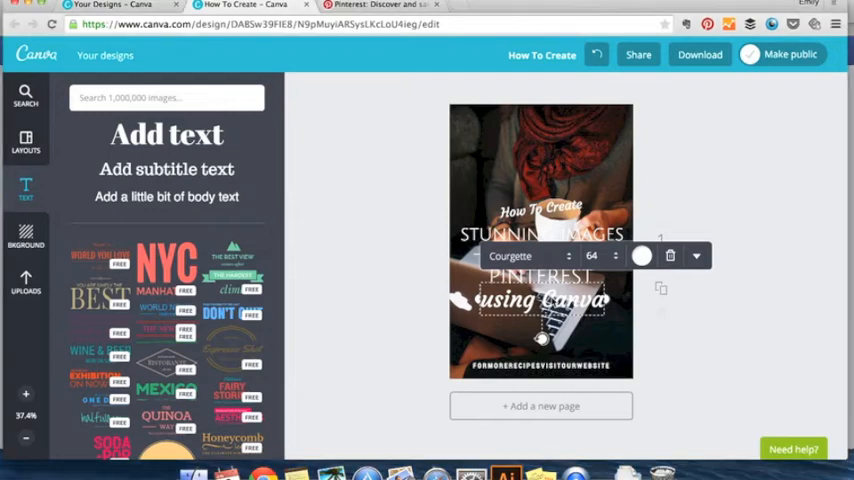
click(612, 256)
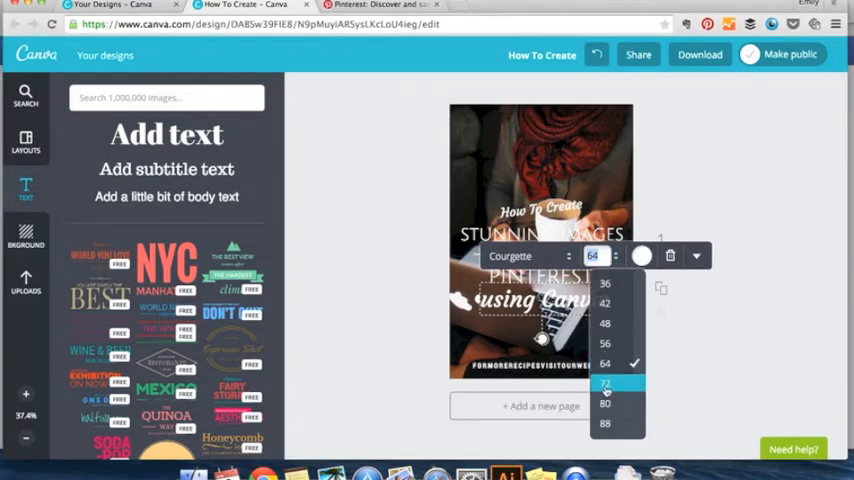
click(622, 384)
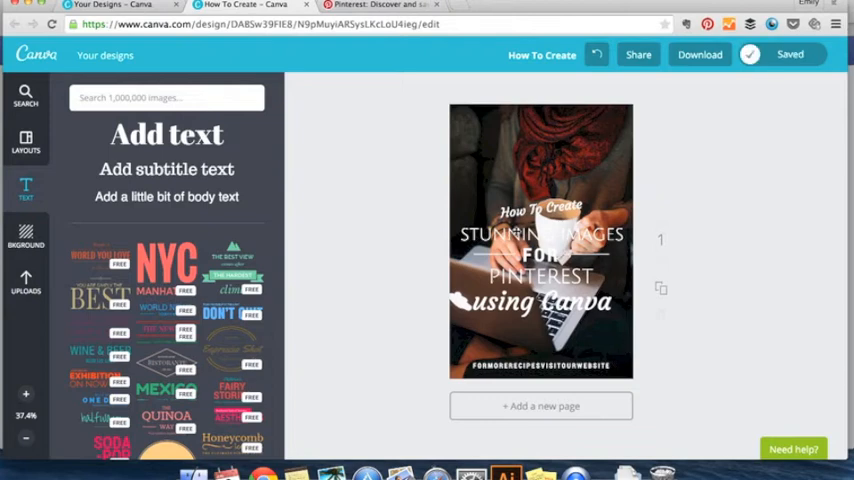
click(788, 54)
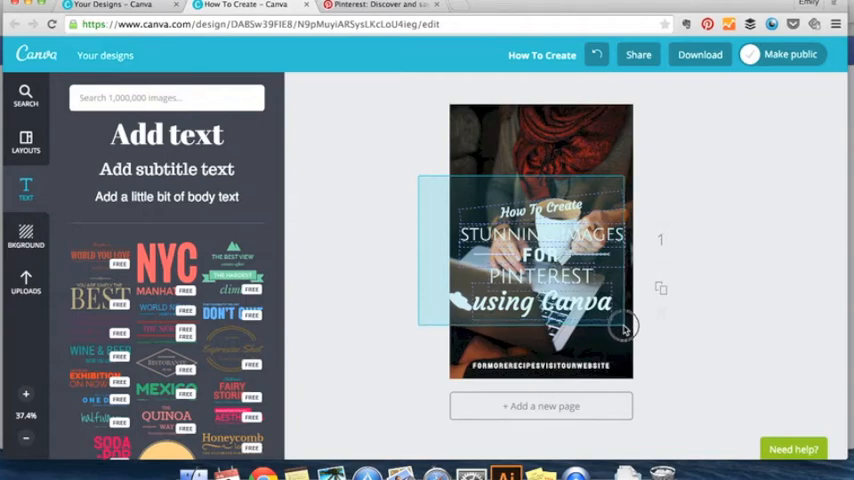
- Move the title block higher on the photo and set 'using Canva' to size 72, sitting lower
click(540, 256)
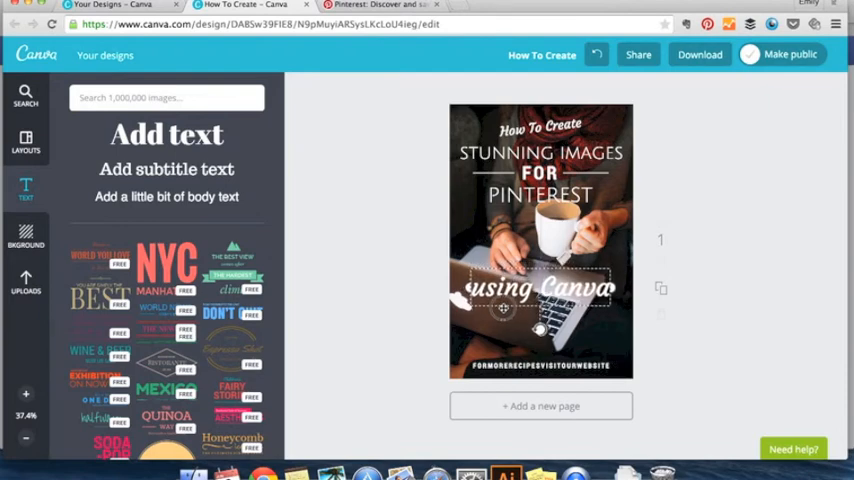
click(536, 288)
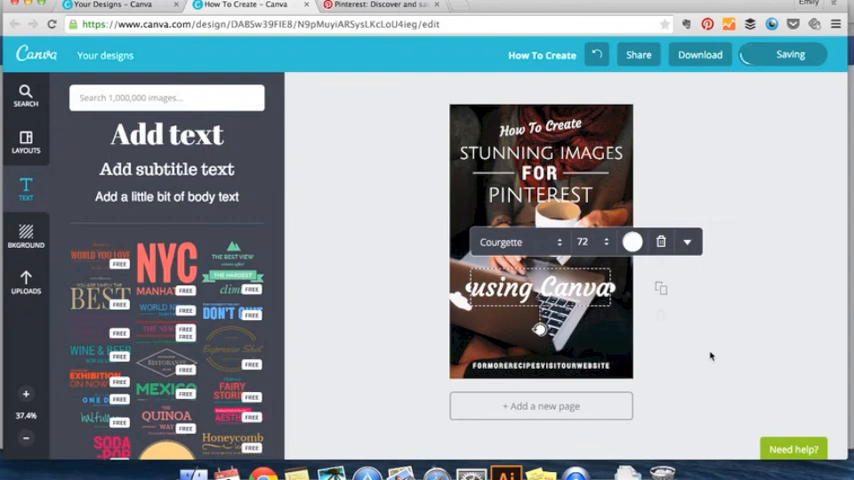
click(712, 356)
text(FRESHPAPERSTUDIOS.COM)
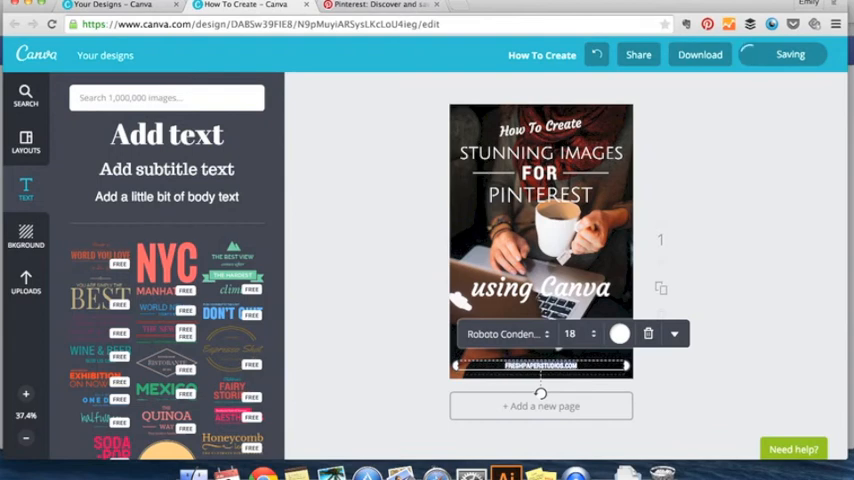
- Tighten the letter spacing of the website footer text via the Text spacing controls
click(676, 332)
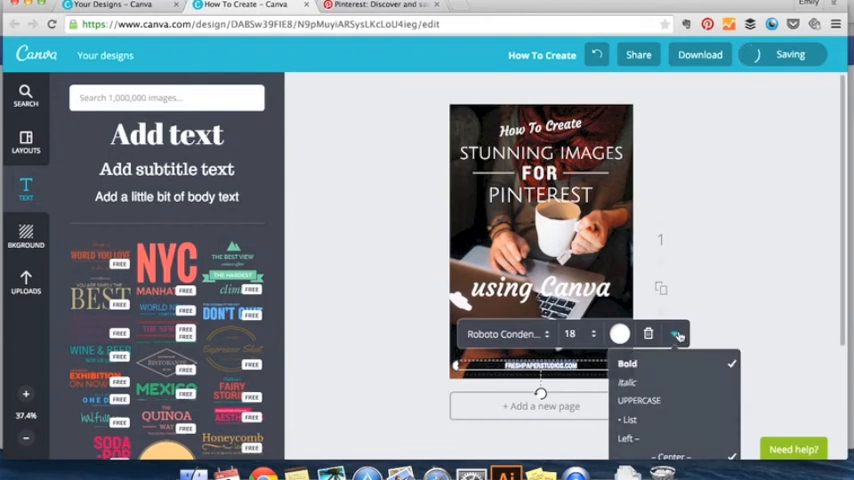
scroll(down, 3)
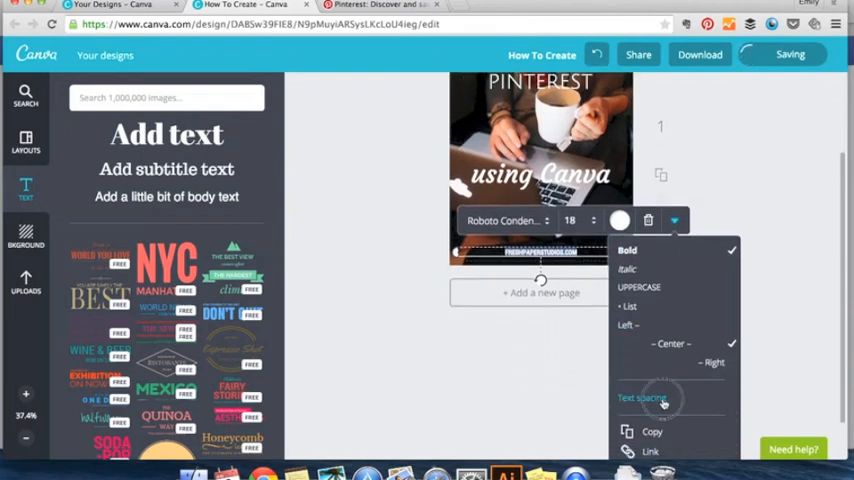
click(642, 394)
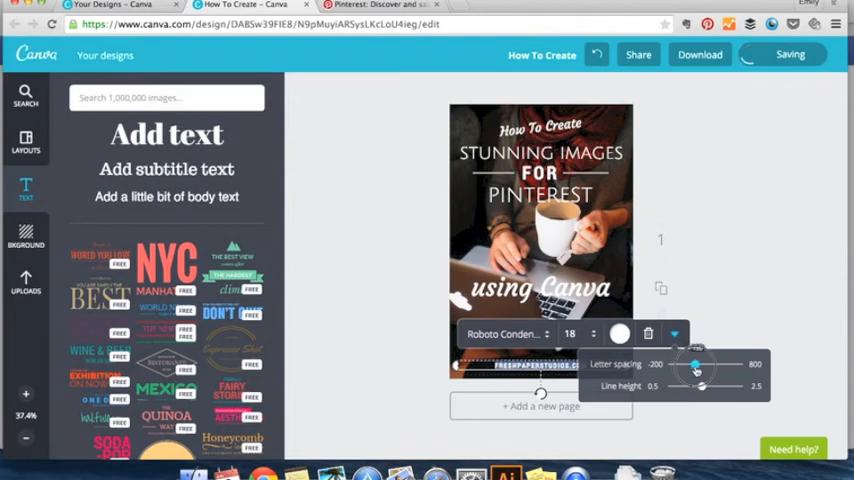
click(738, 284)
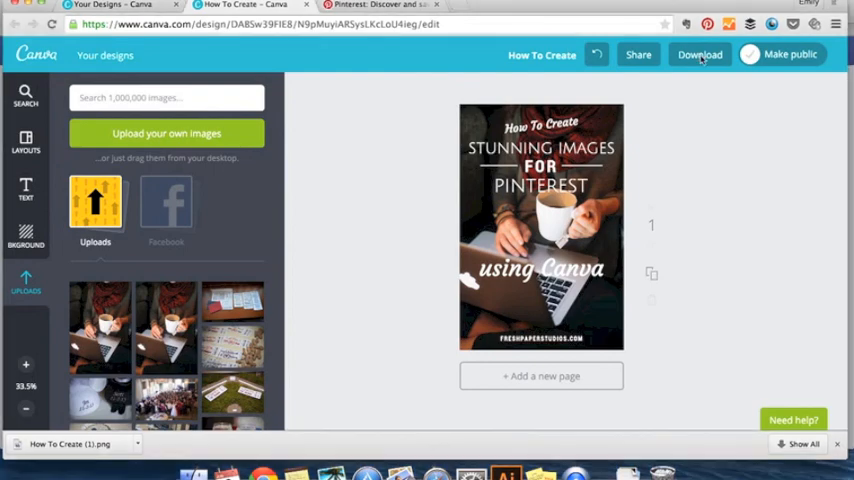
- Download the finished pin design as a PNG image file
click(700, 54)
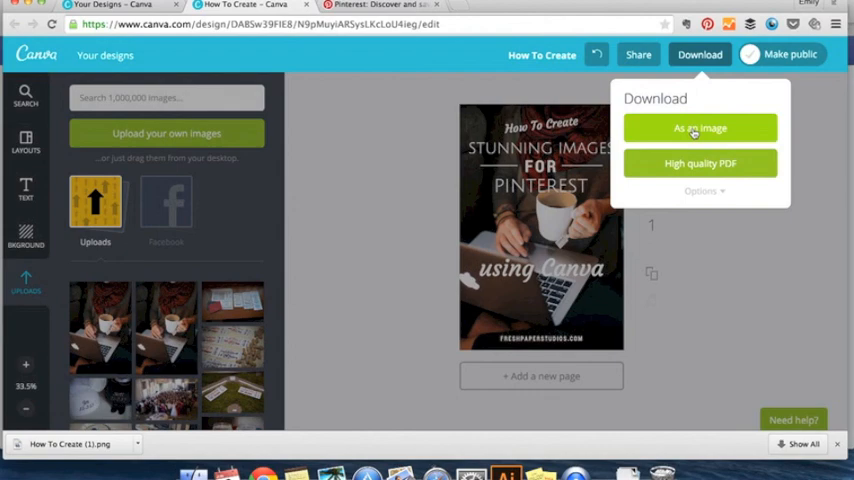
click(700, 128)
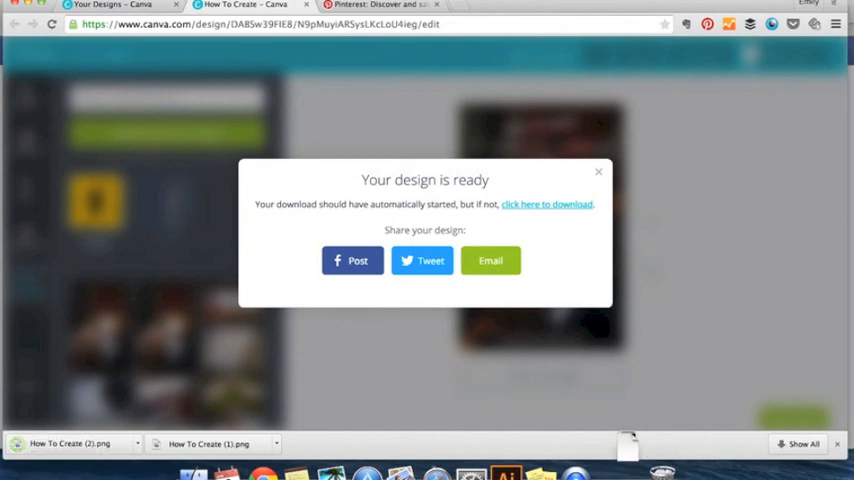
mouse_move(528, 250)
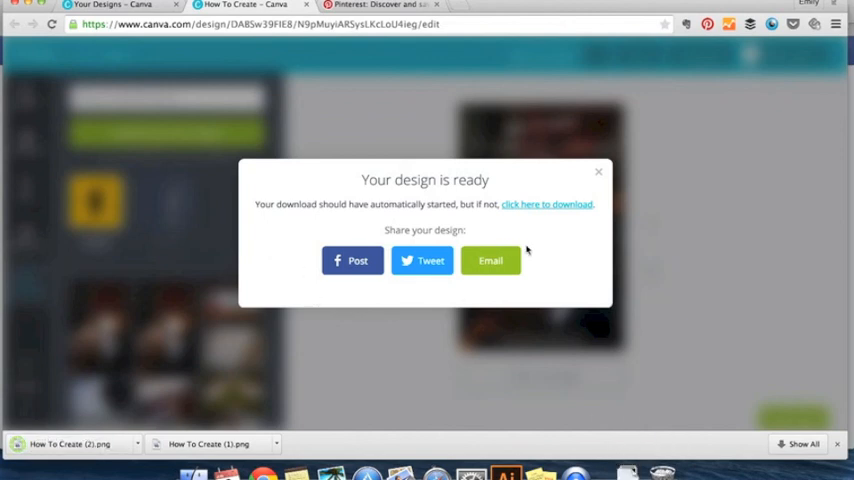
mouse_move(662, 456)
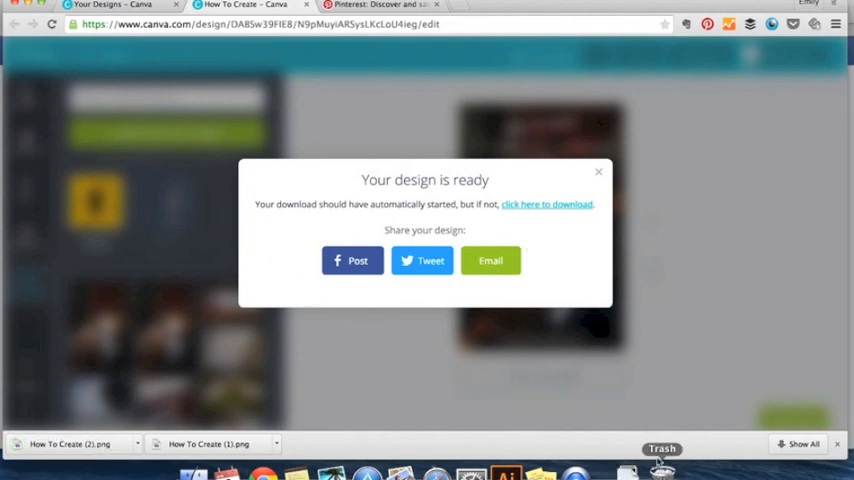